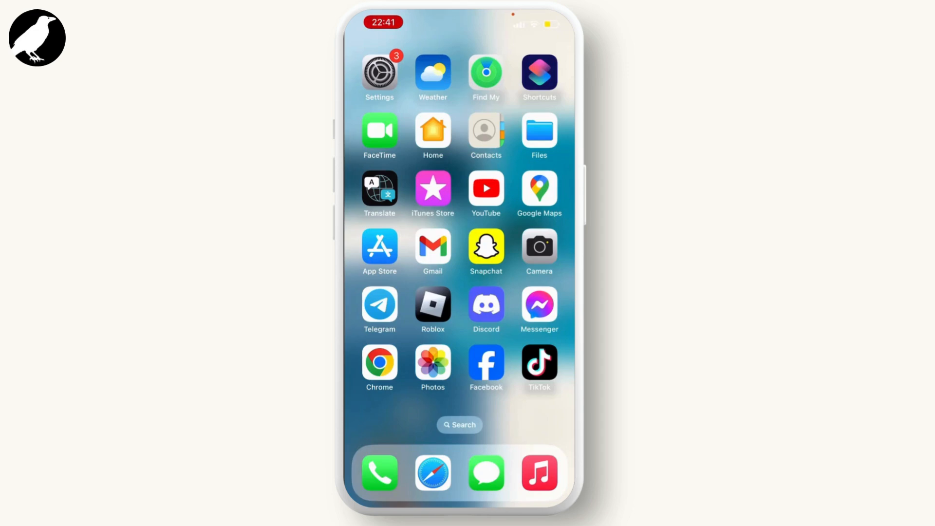
Launch Roblox and reveal the More page listing Settings, About and Help & Safety.
{"action": "left_click", "coordinate": [433, 310]}
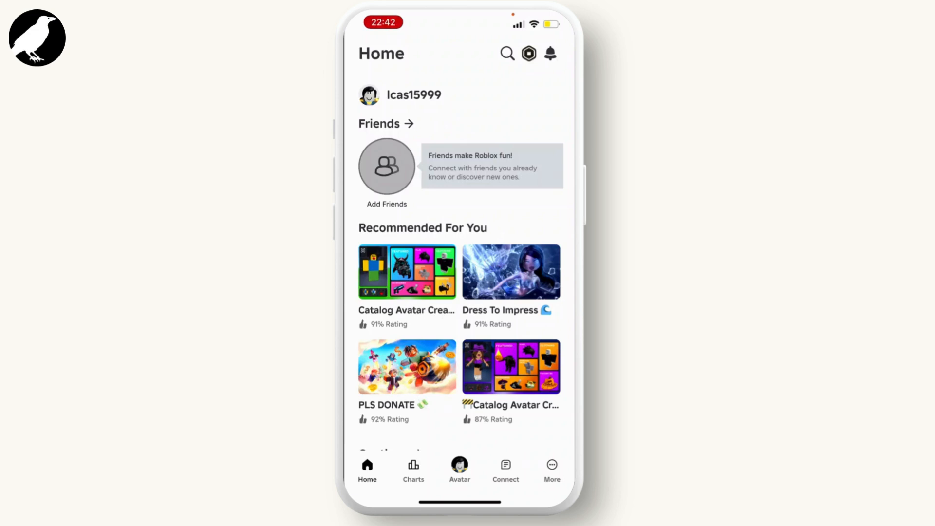
{"action": "left_click", "coordinate": [552, 468]}
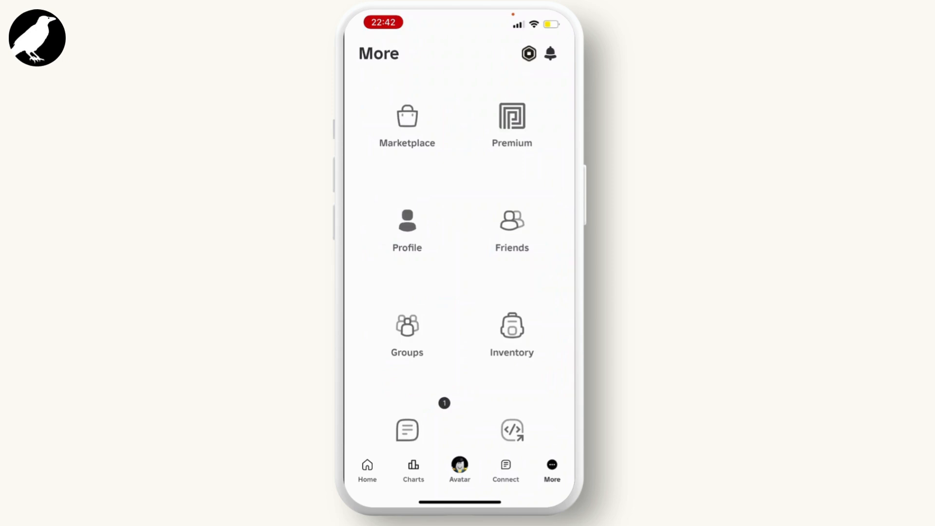
{"action": "scroll", "scroll_direction": "down", "scroll_amount": 3}
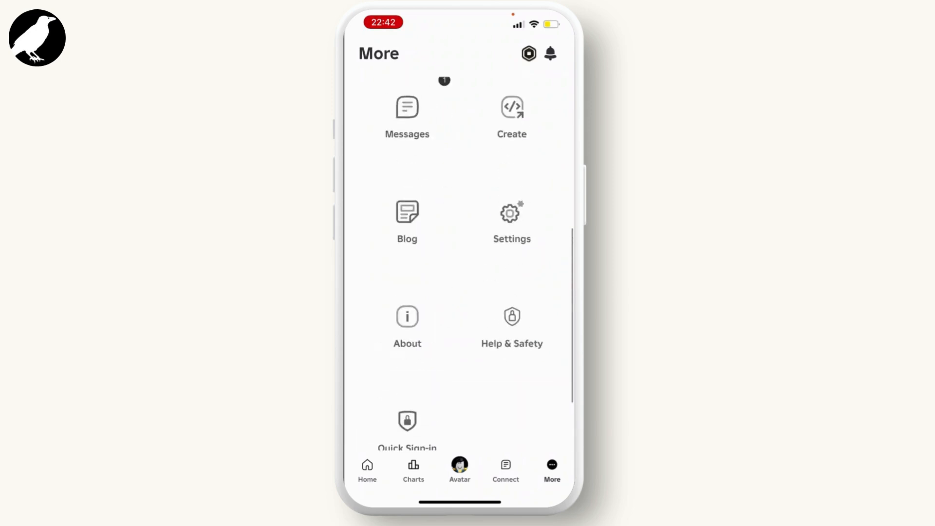
Go into Settings to reach the Account Info page with name, email, password and birthday.
{"action": "left_click", "coordinate": [510, 213]}
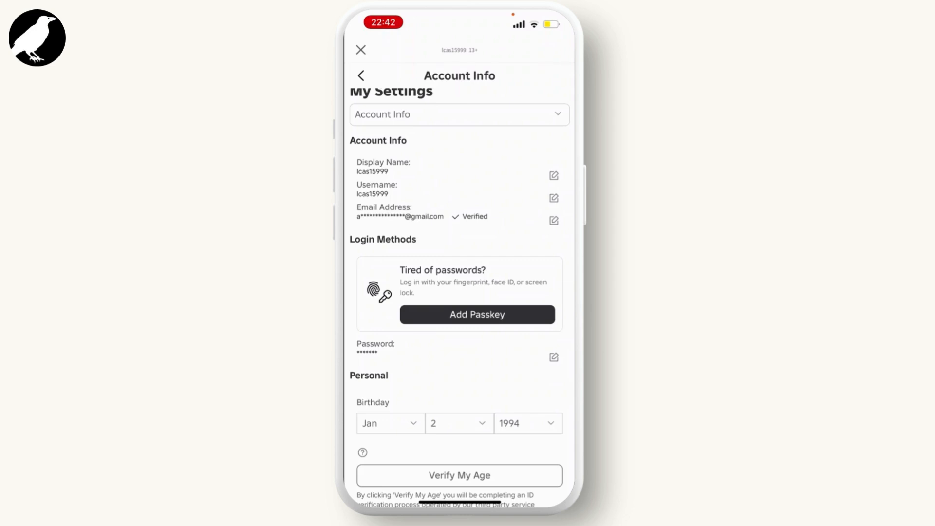
Return to the Settings list and view Security's 2-Step Verification toggles, all off.
{"action": "left_click", "coordinate": [360, 75]}
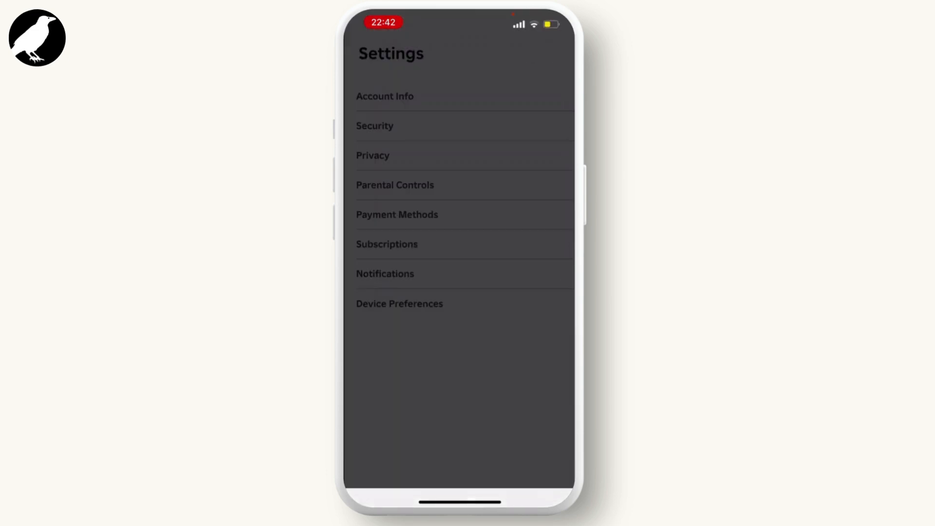
{"action": "left_click", "coordinate": [374, 125]}
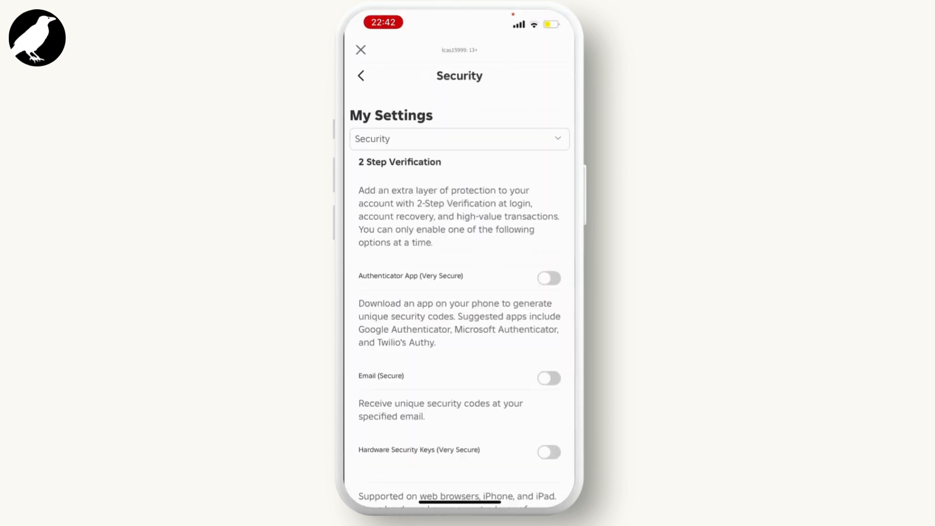
{"action": "scroll", "scroll_direction": "down", "scroll_amount": 3}
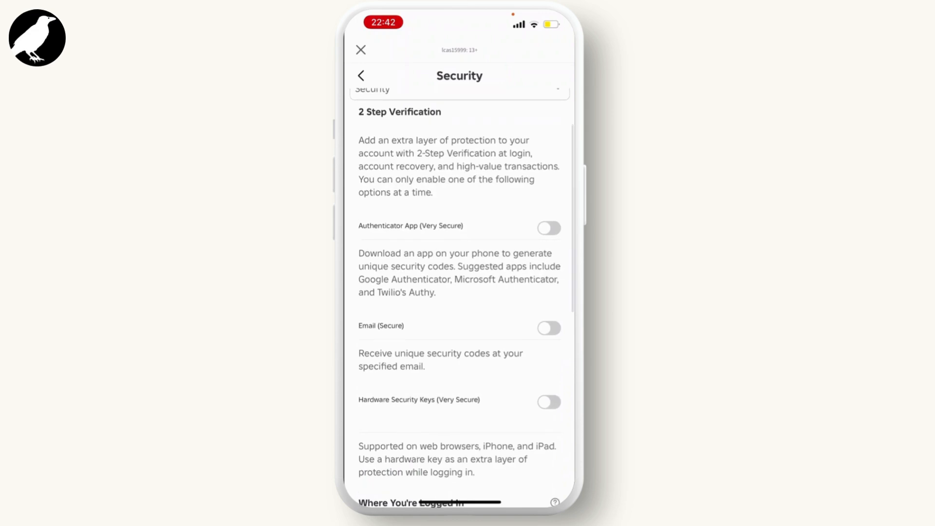